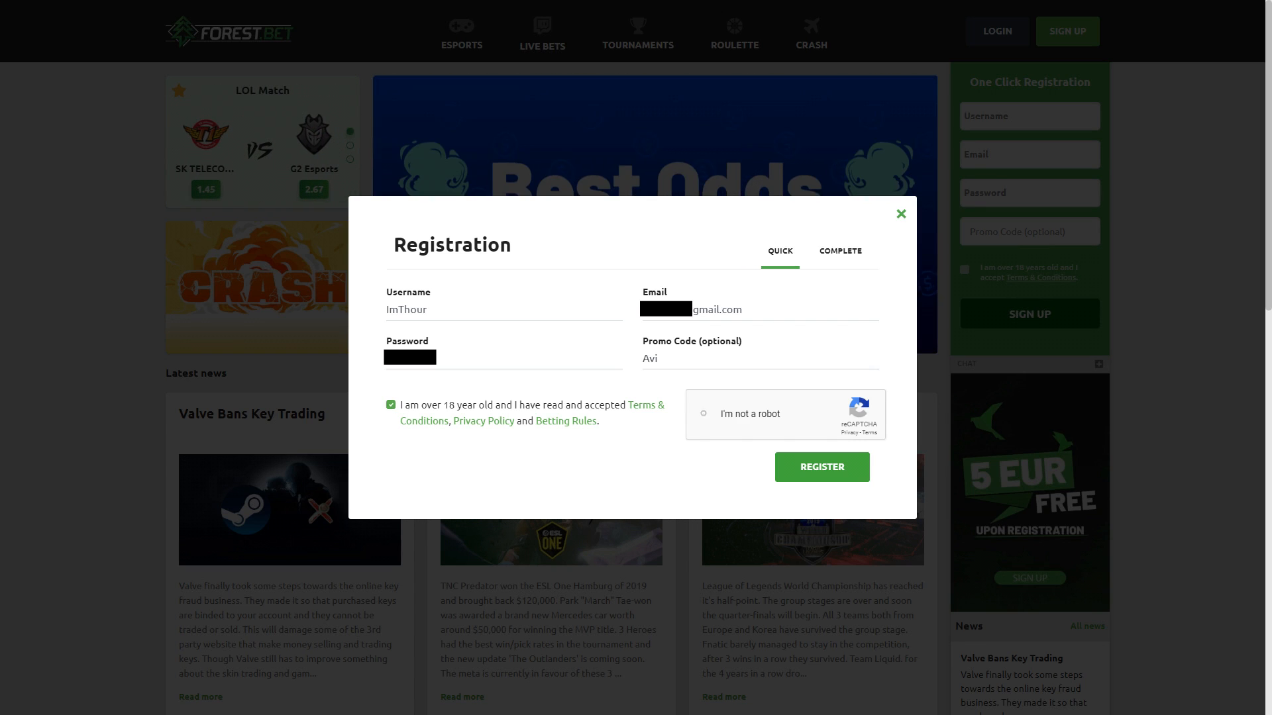
- Register the ForestBet account via reCAPTCHA, dismiss the free 5€ offer and go to Roulette
left_click(702, 413)
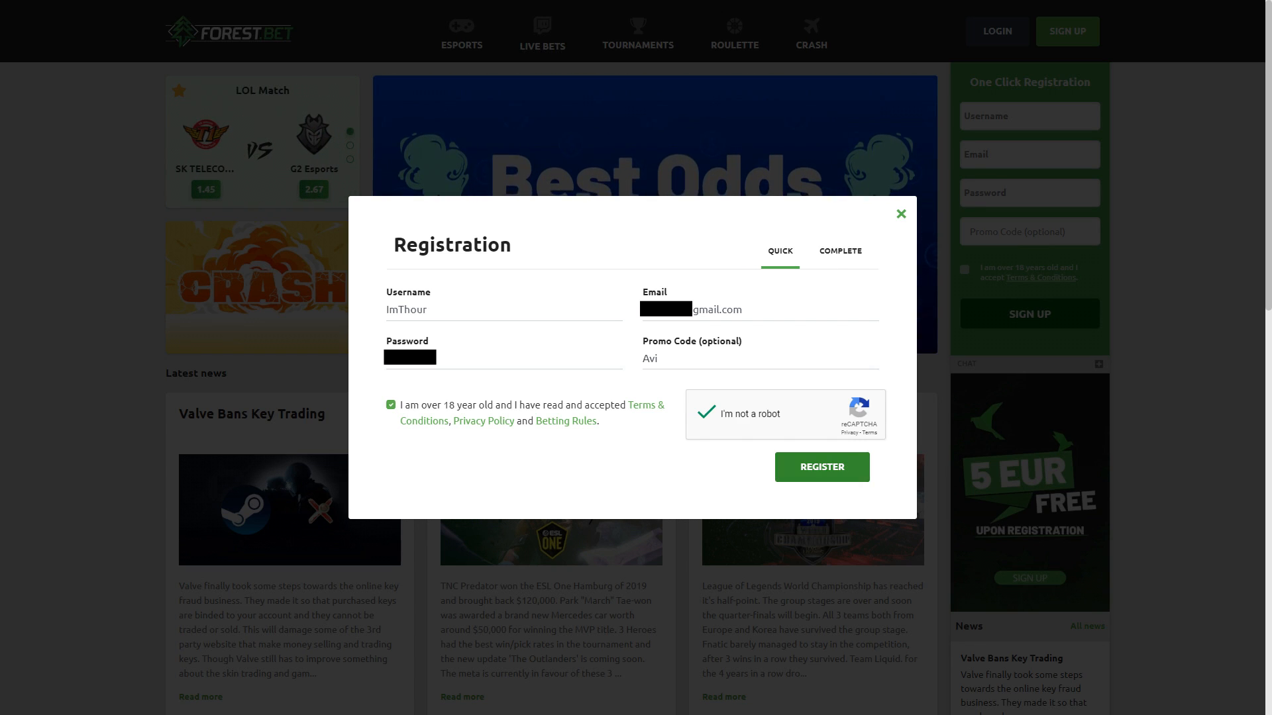
left_click(821, 467)
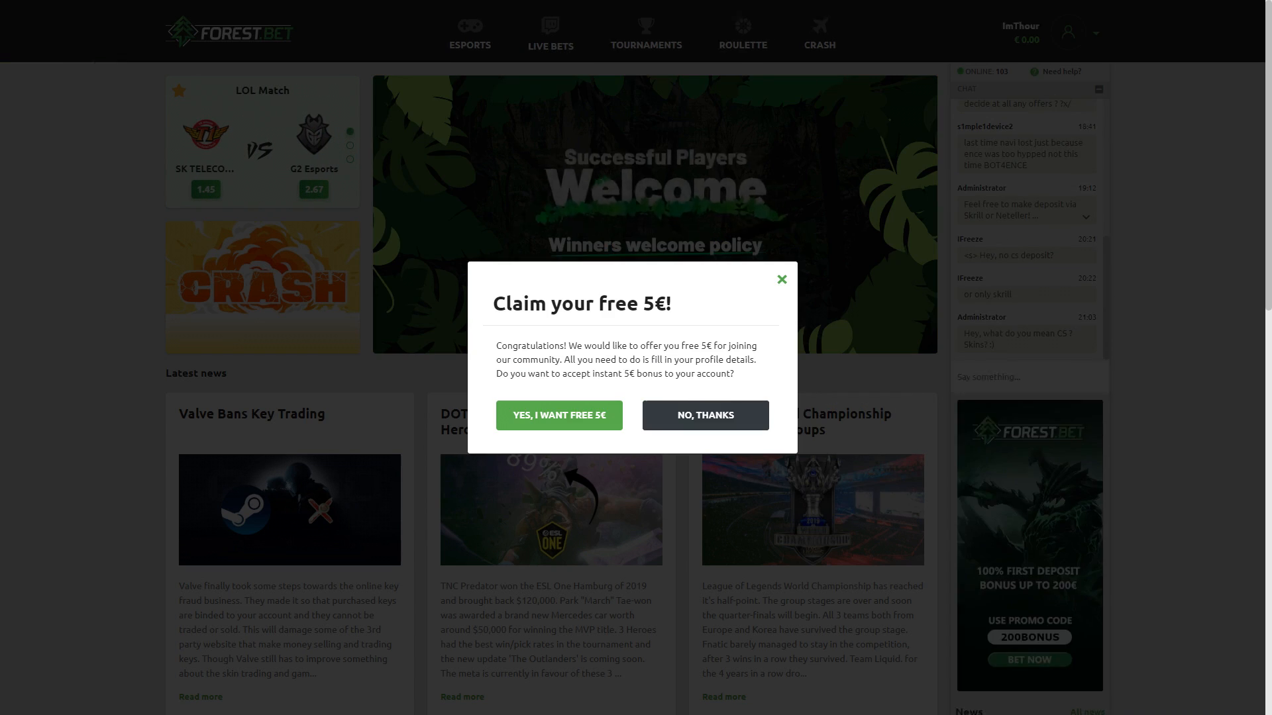
left_click(557, 414)
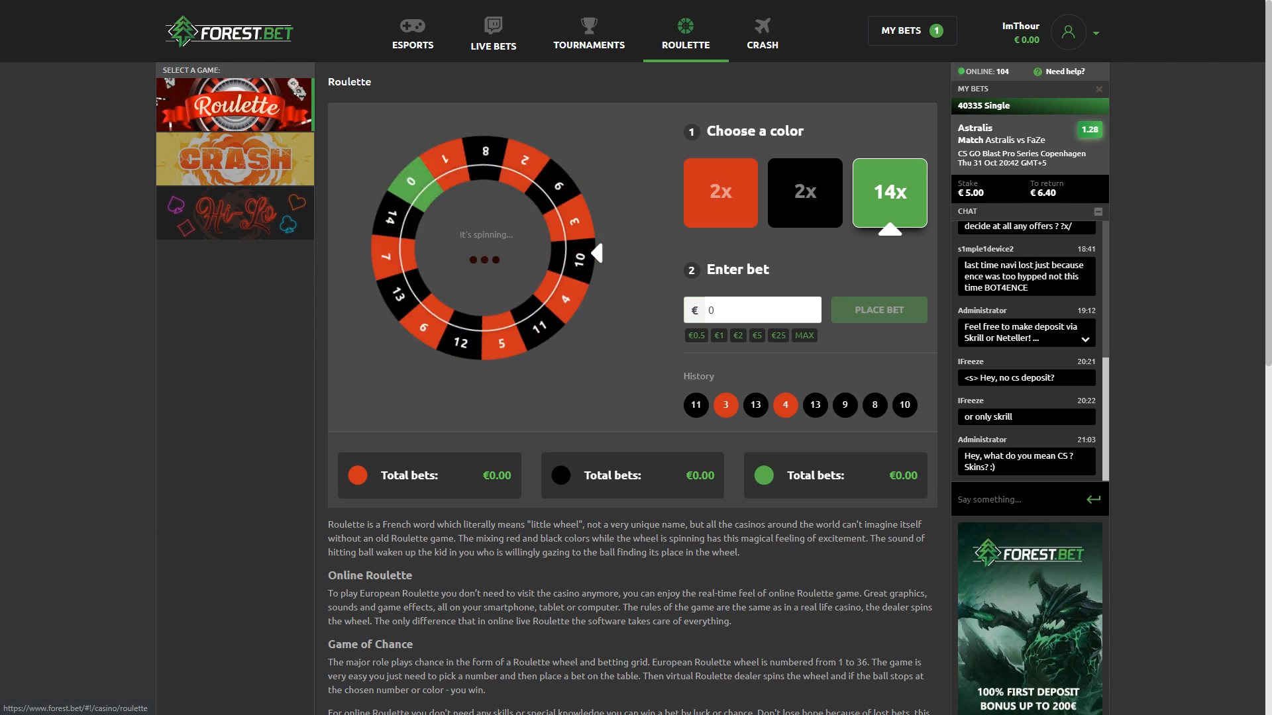
left_click(760, 34)
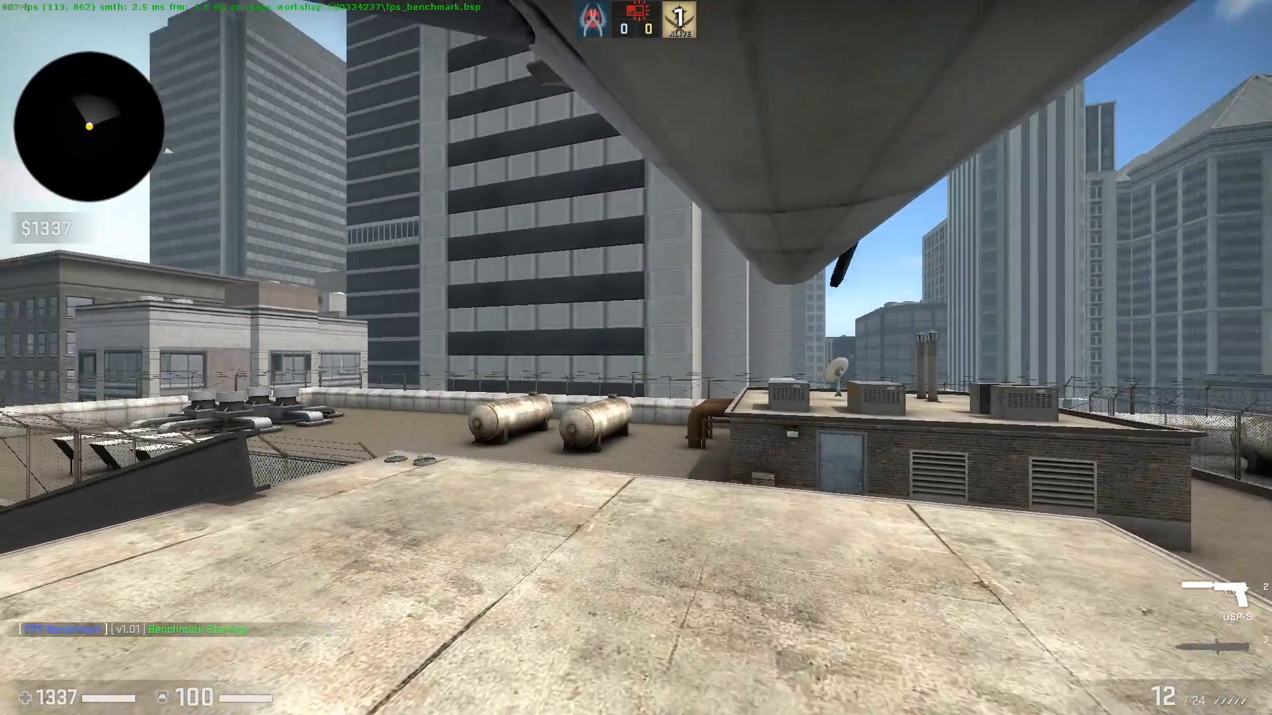
mouse_move(636, 358)
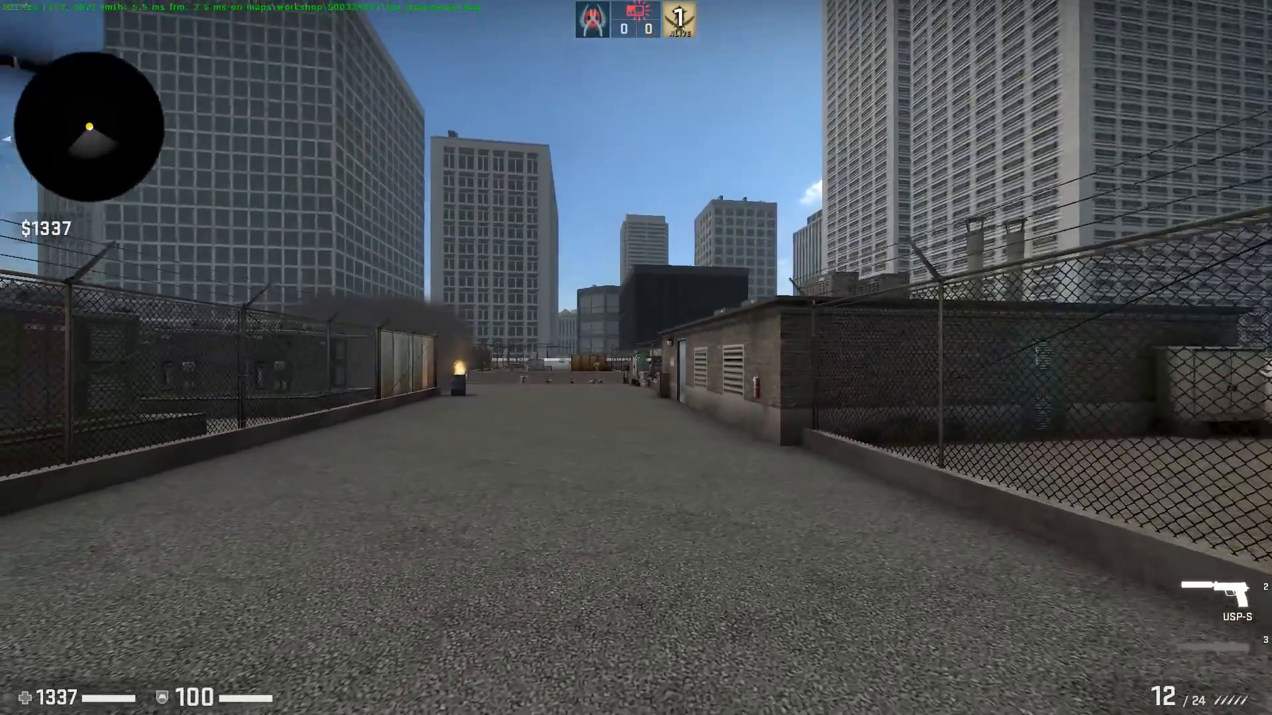
- Bring up the CS:GO console to leave the benchmark map view
key("`")
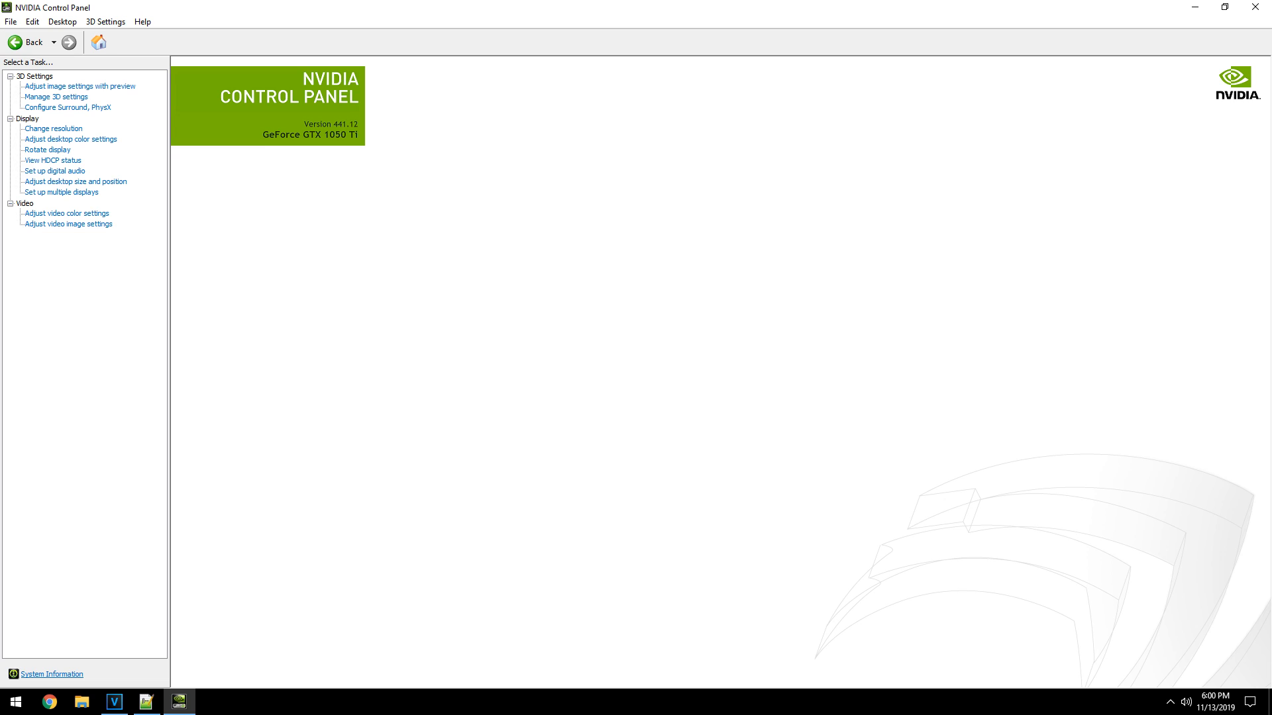
- Switch to the advanced 3D image settings and reach the Manage 3D settings page for CS:GO
left_click(80, 86)
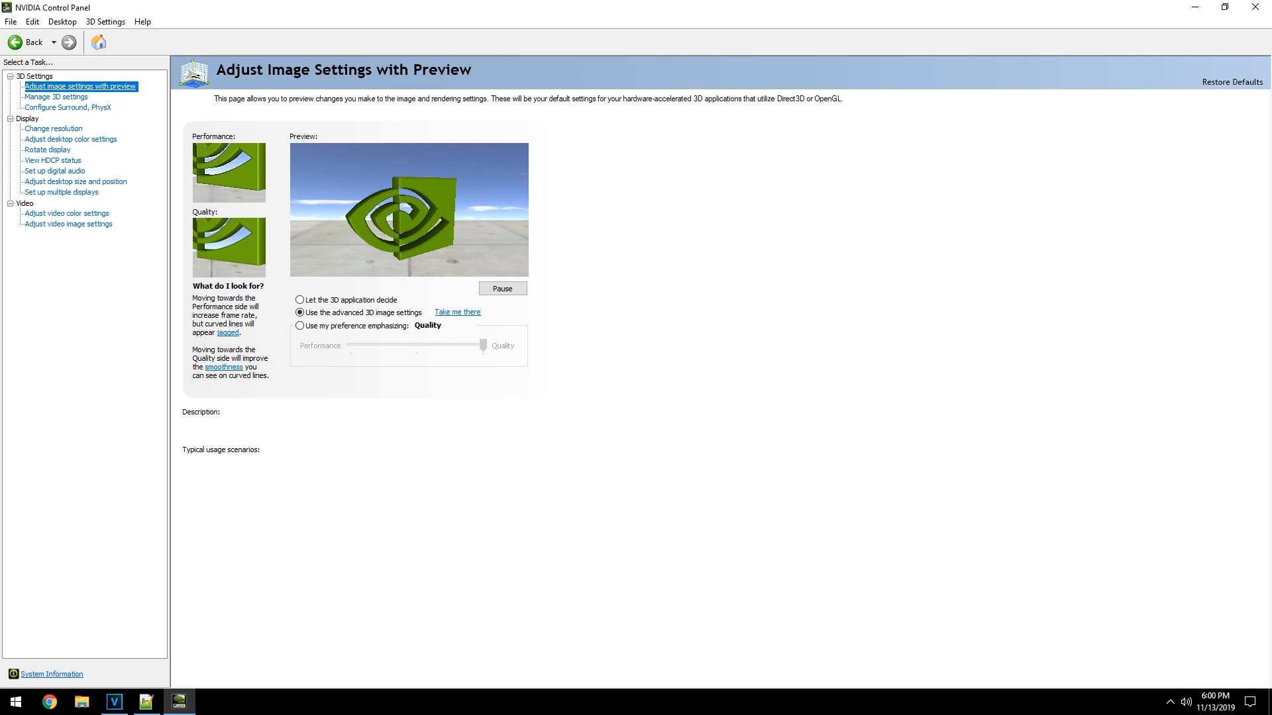
left_click(300, 312)
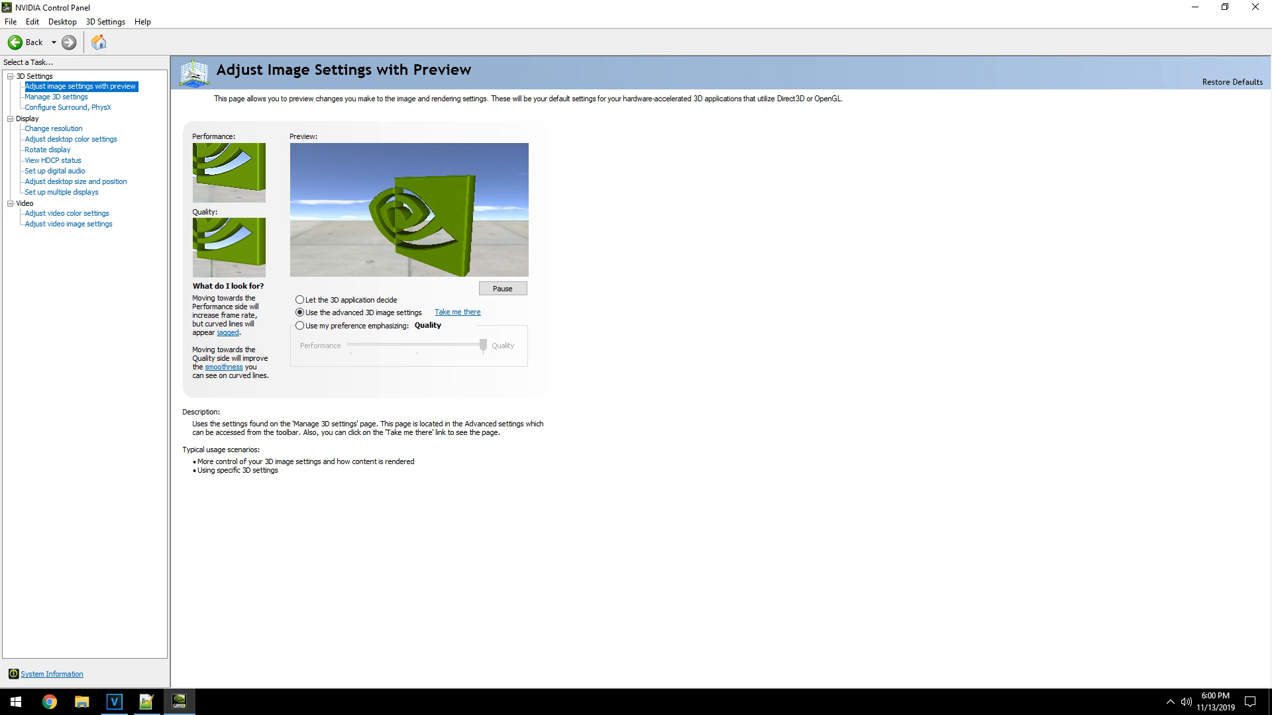
left_click(56, 97)
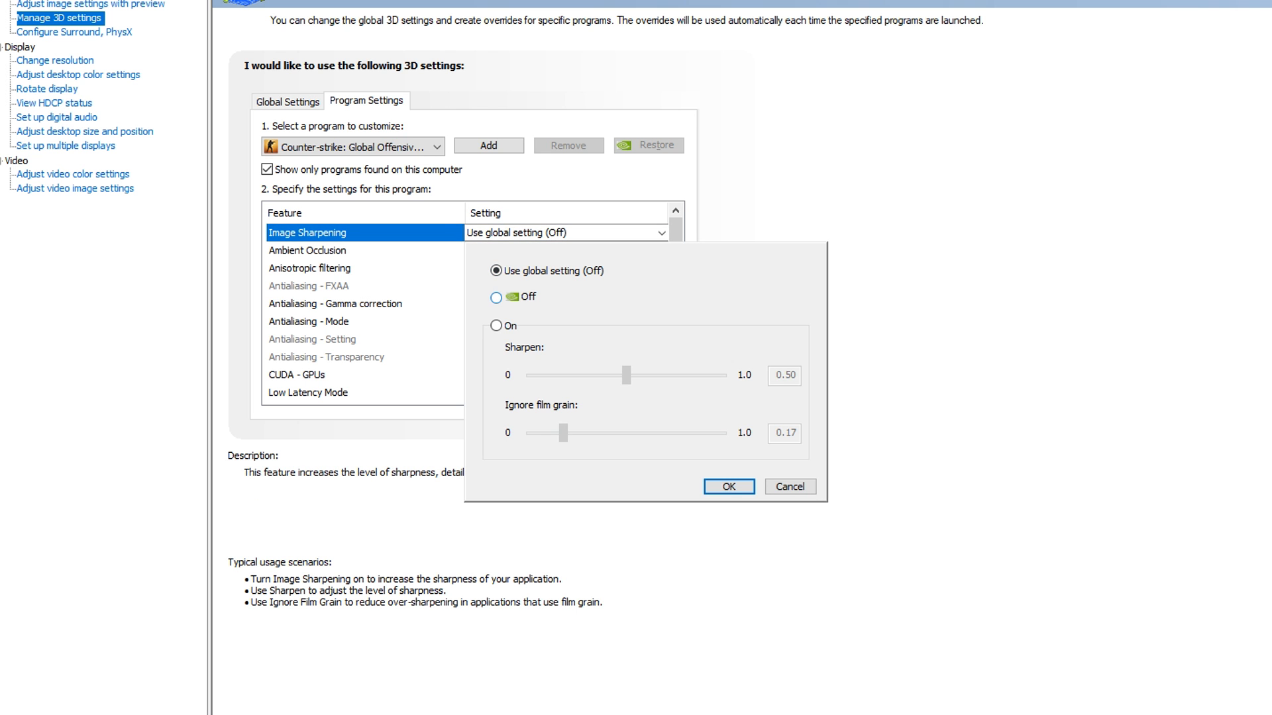
- Set CS:GO's image sharpening and anisotropic filtering Off and antialiasing gamma correction On
left_click(727, 486)
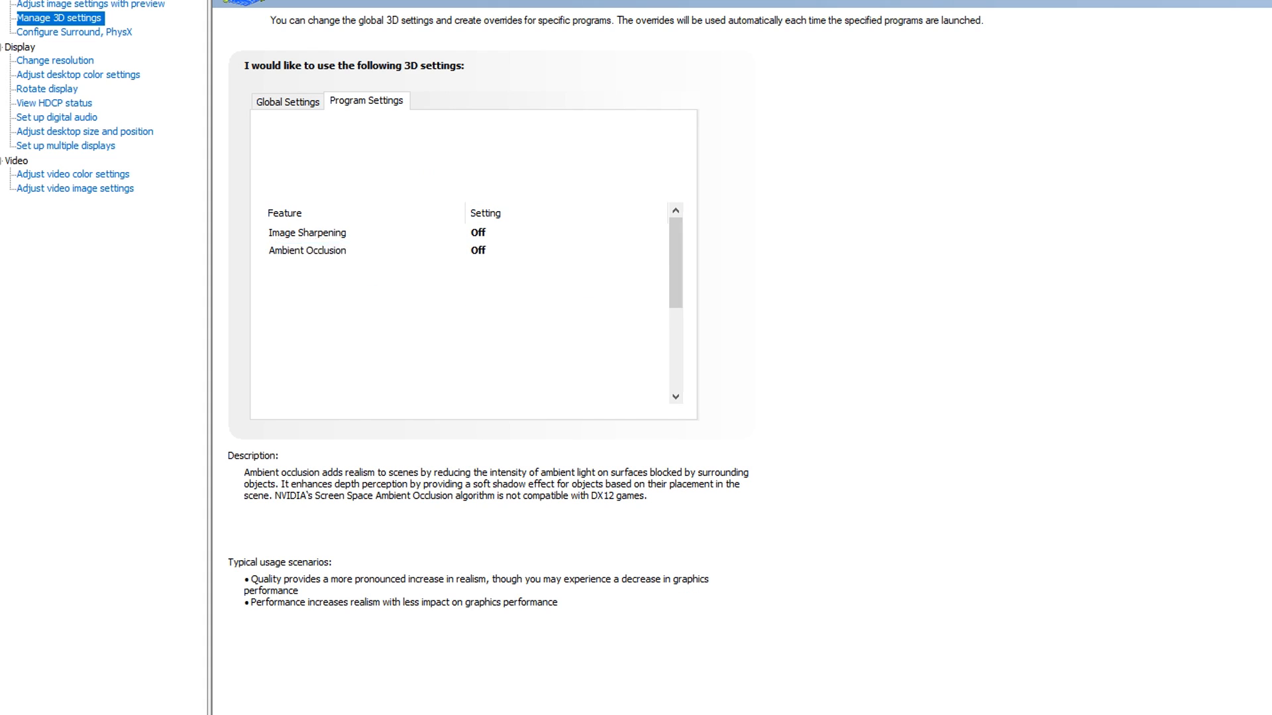
left_click(660, 268)
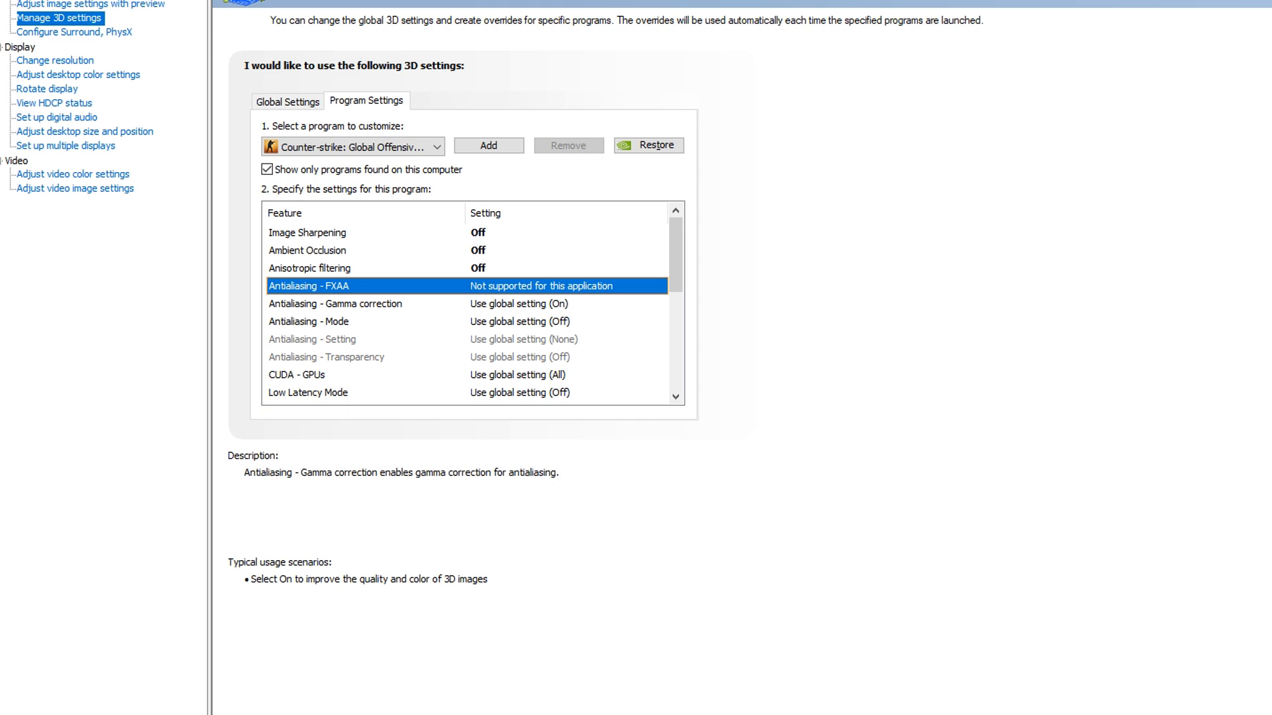
left_click(335, 303)
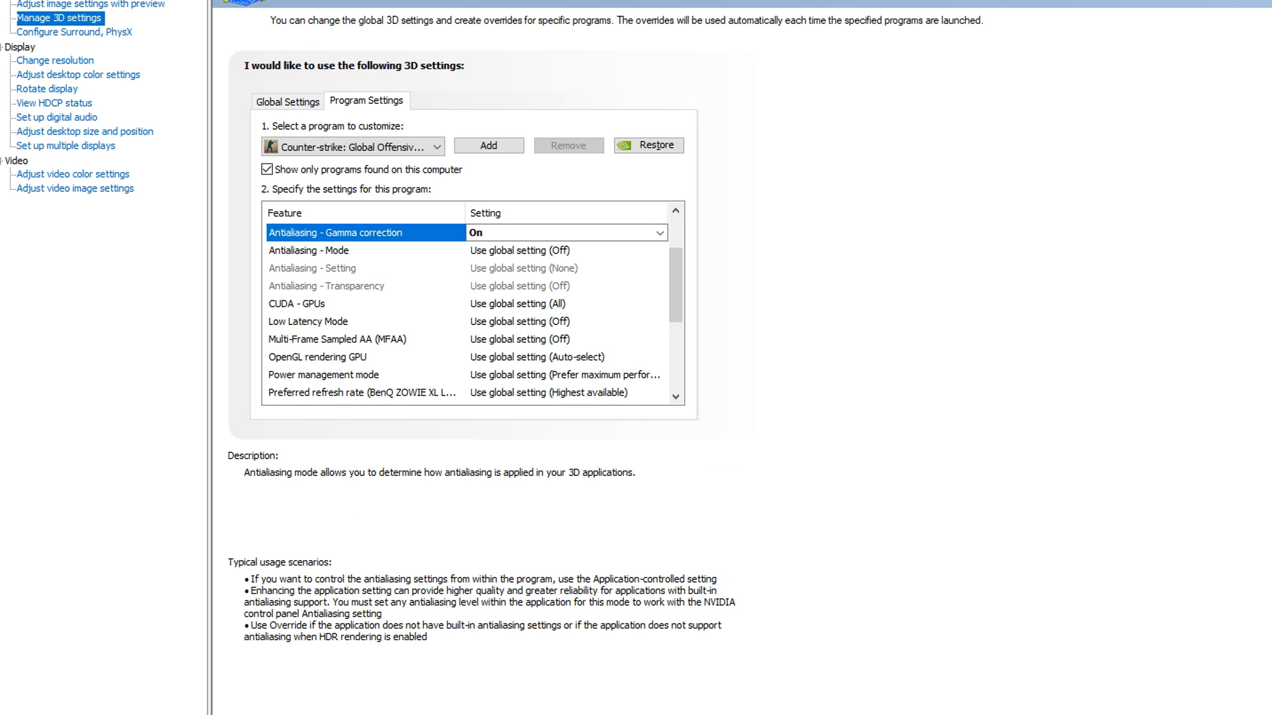
left_click(341, 250)
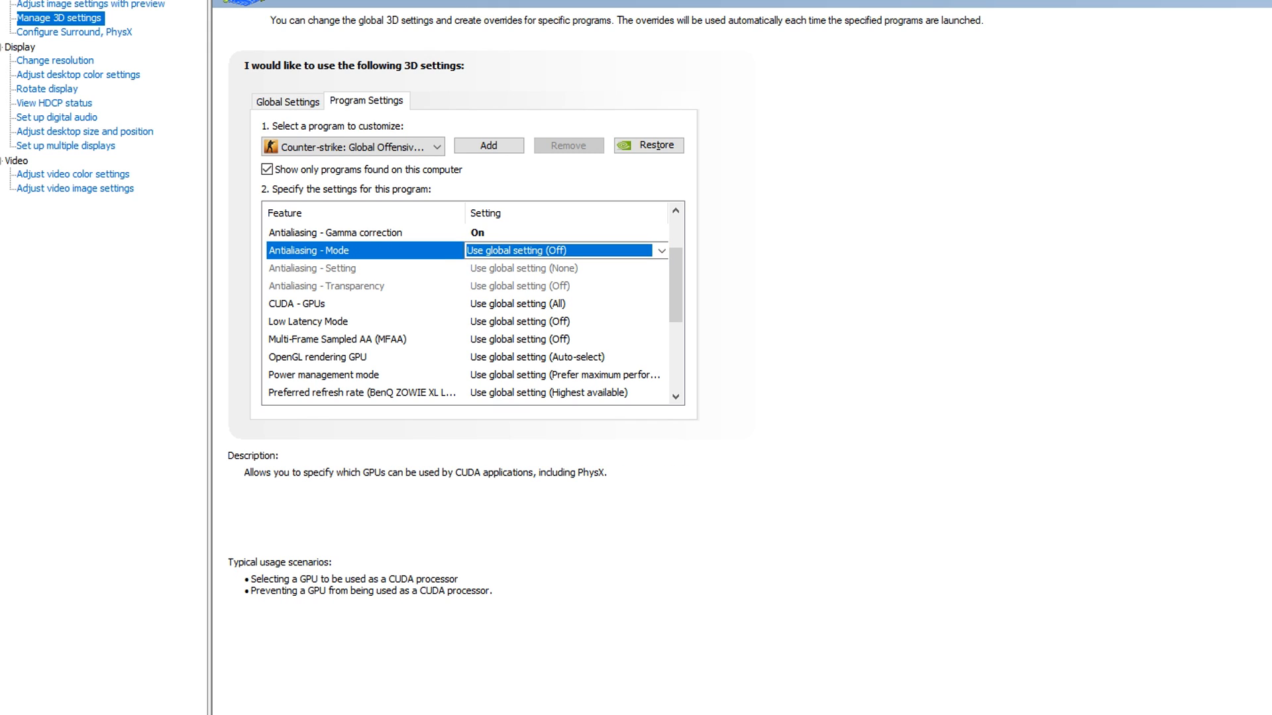
- Set Multi-Frame Sampled AA Off and OpenGL rendering GPU to Auto-select
scroll("down", 3)
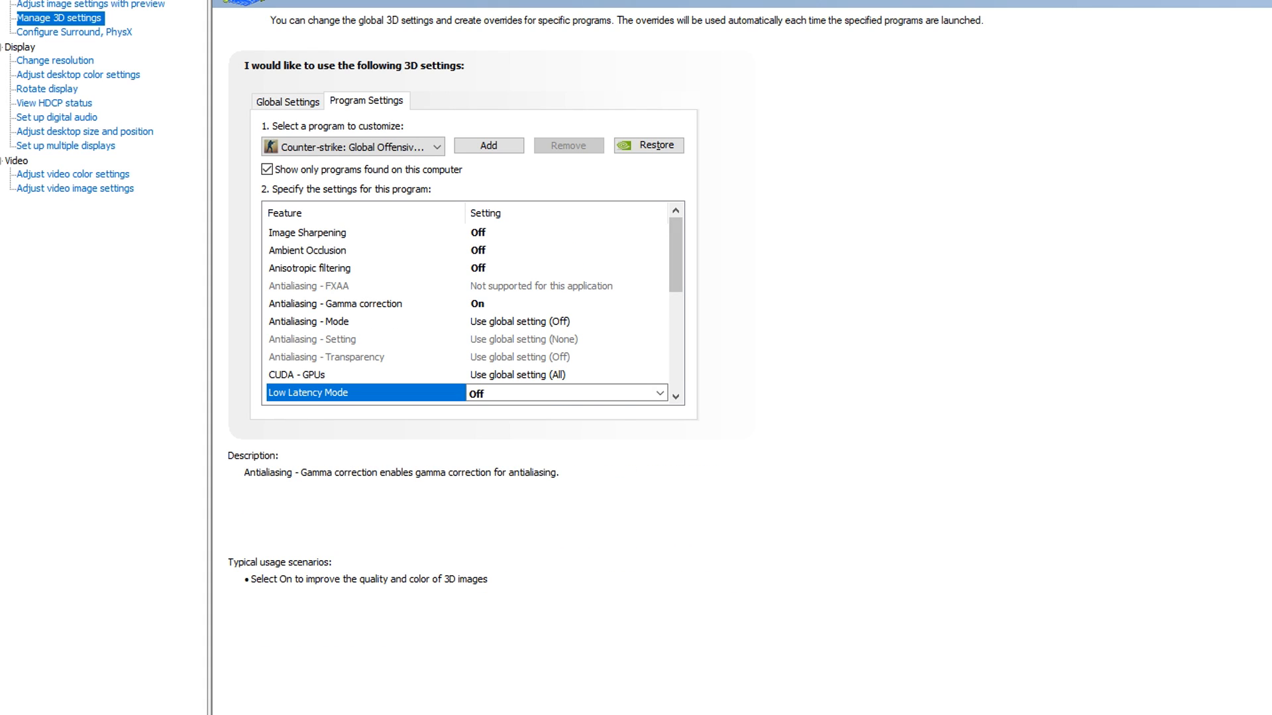
scroll("down", 3)
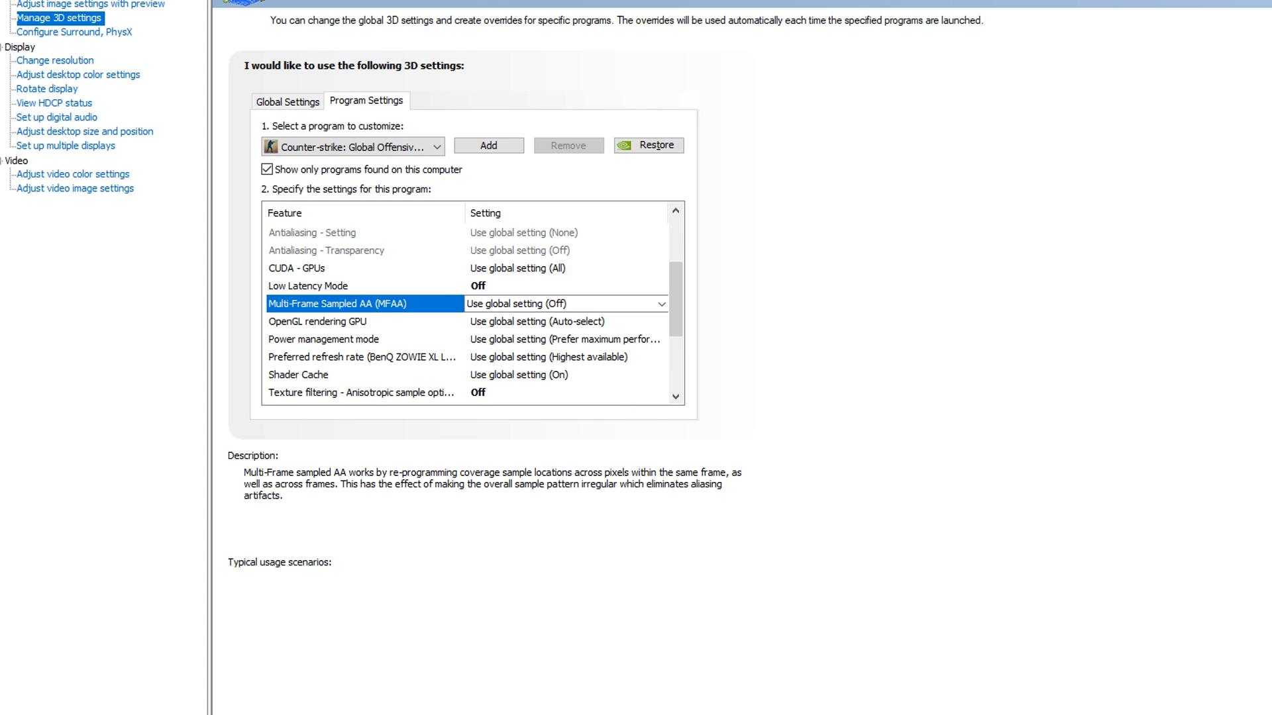
left_click(564, 303)
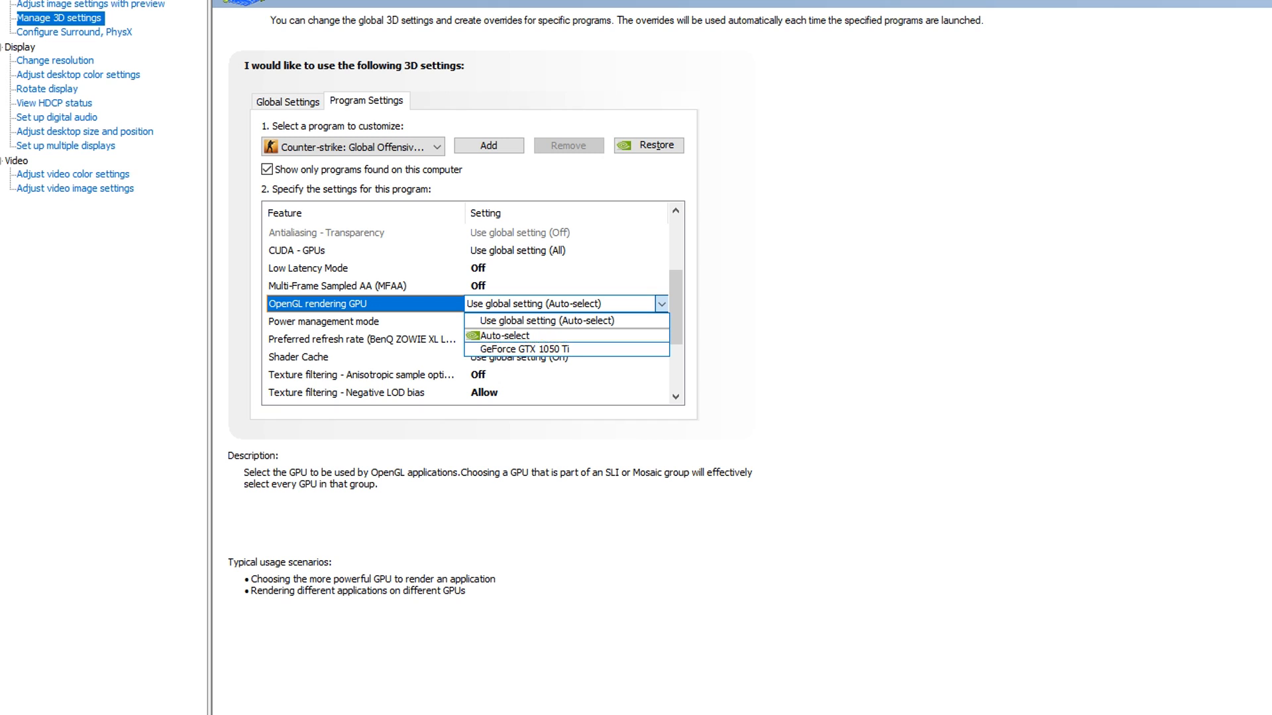
left_click(504, 335)
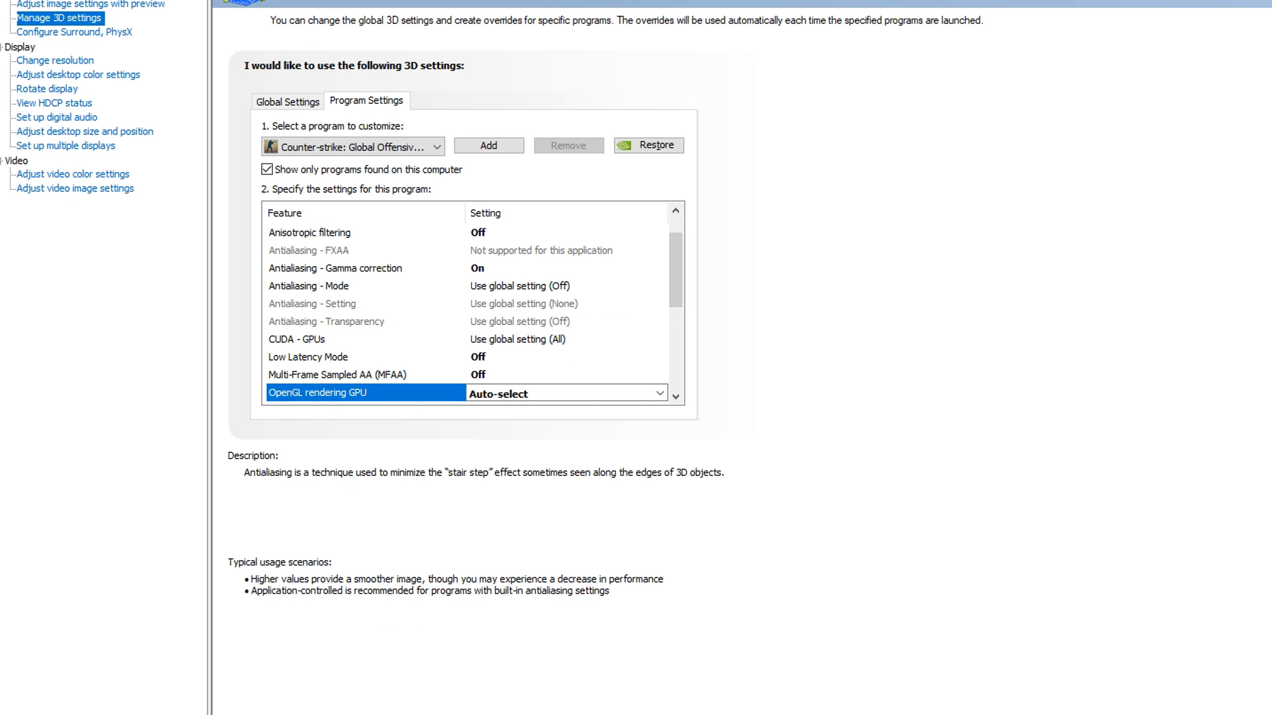
scroll("down", 3)
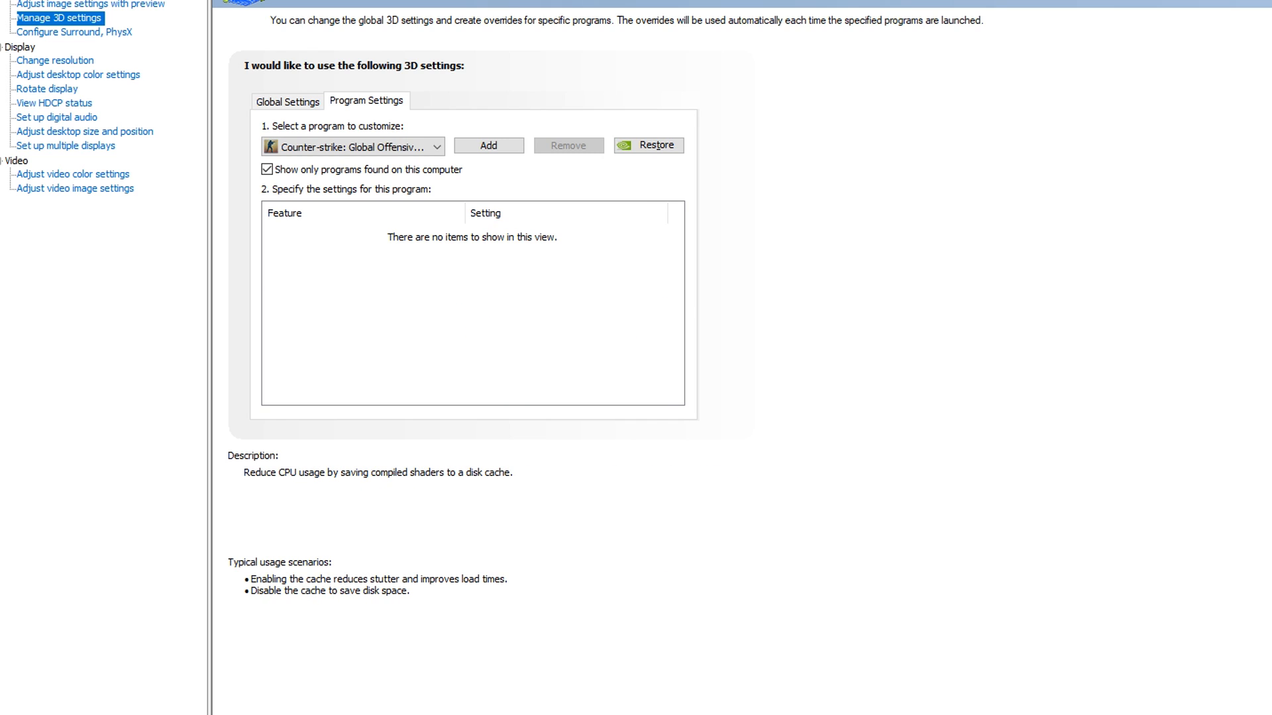
- Set power to Prefer maximum performance, texture filtering quality High performance and trilinear optimization On
left_click(298, 286)
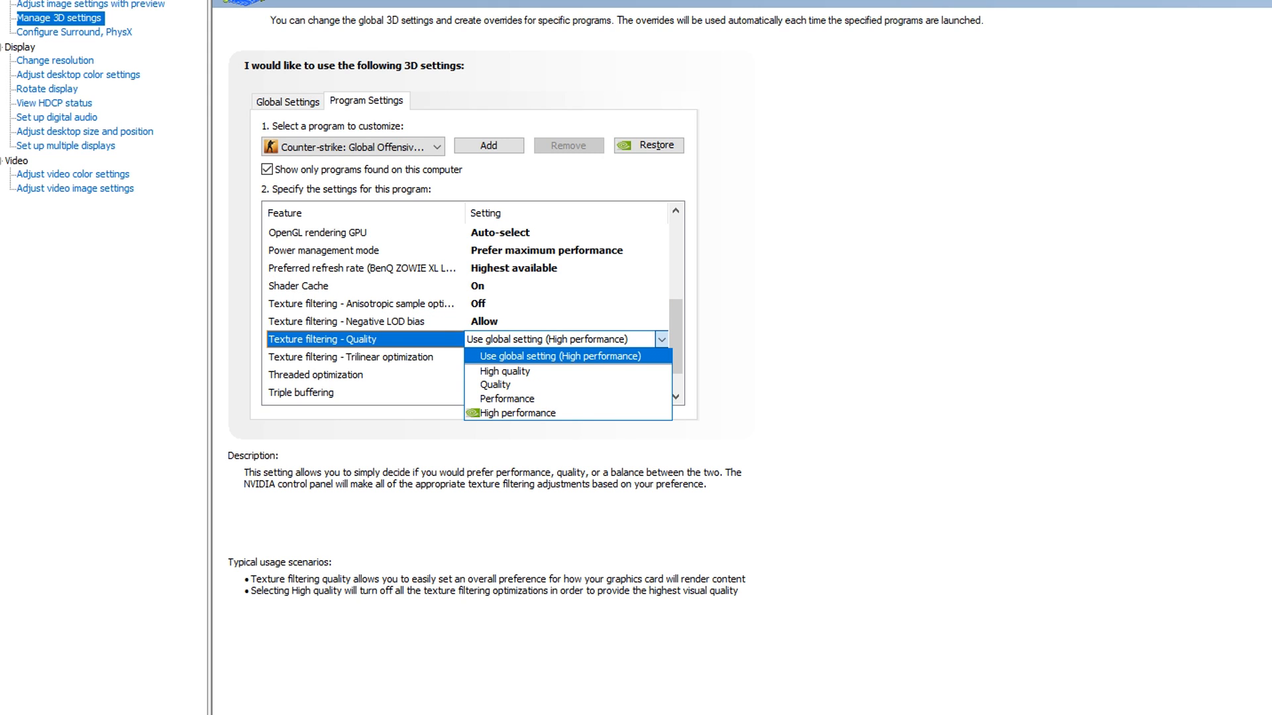
left_click(518, 413)
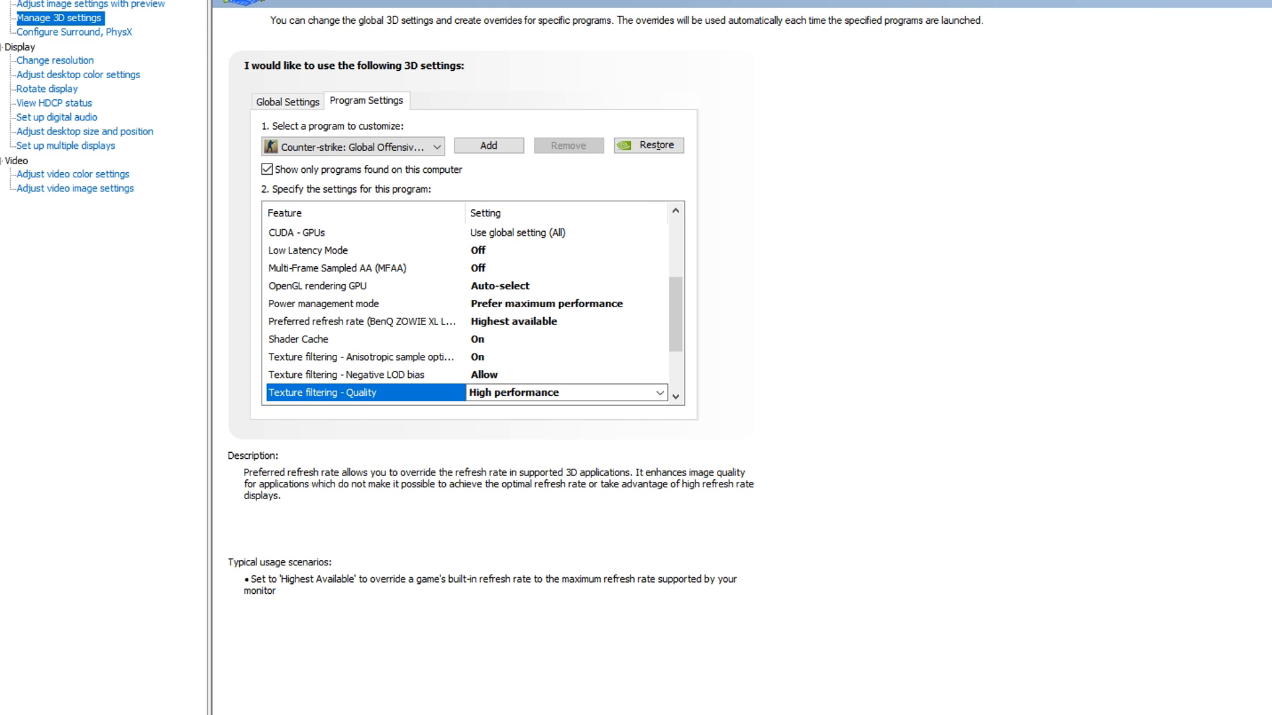
left_click(659, 321)
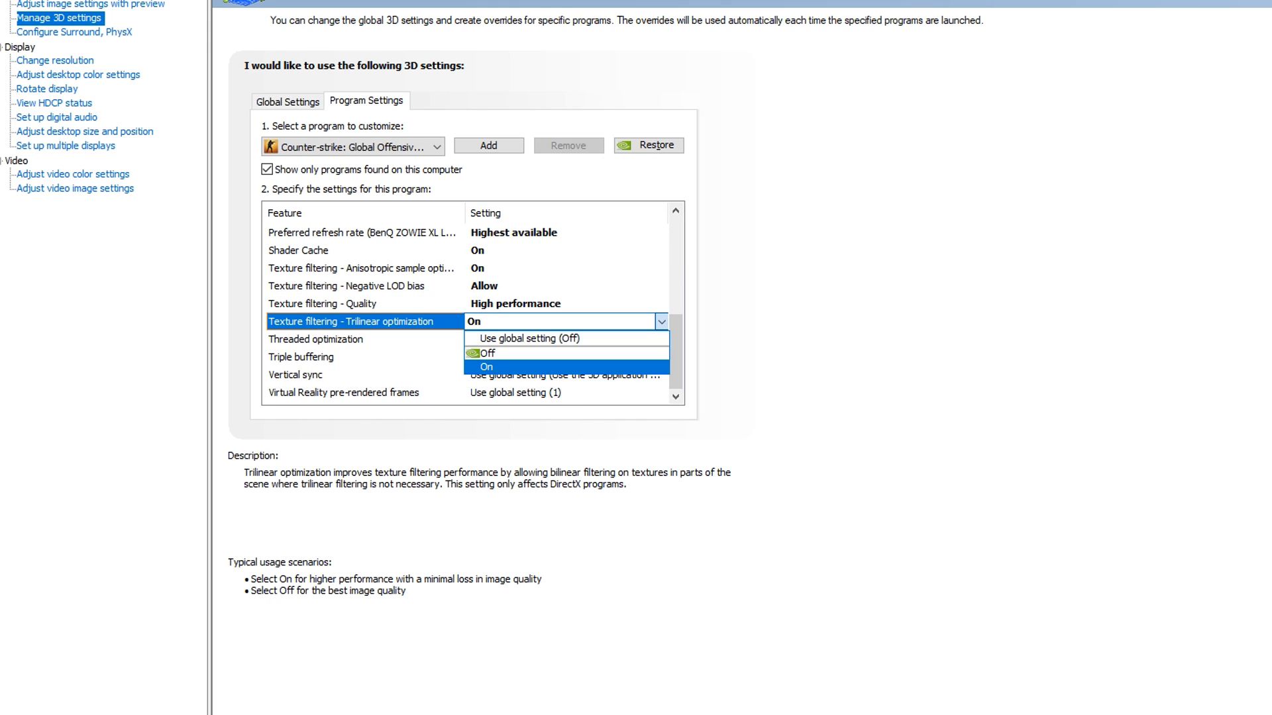
left_click(487, 367)
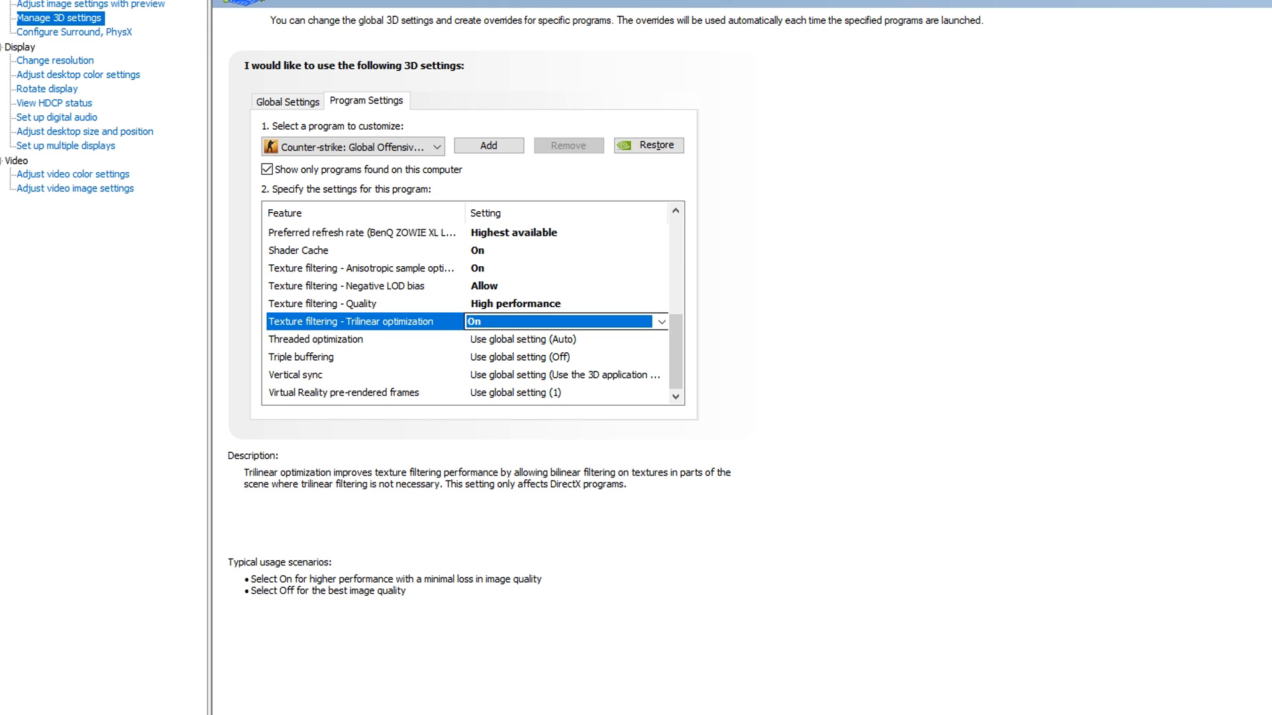
left_click(317, 339)
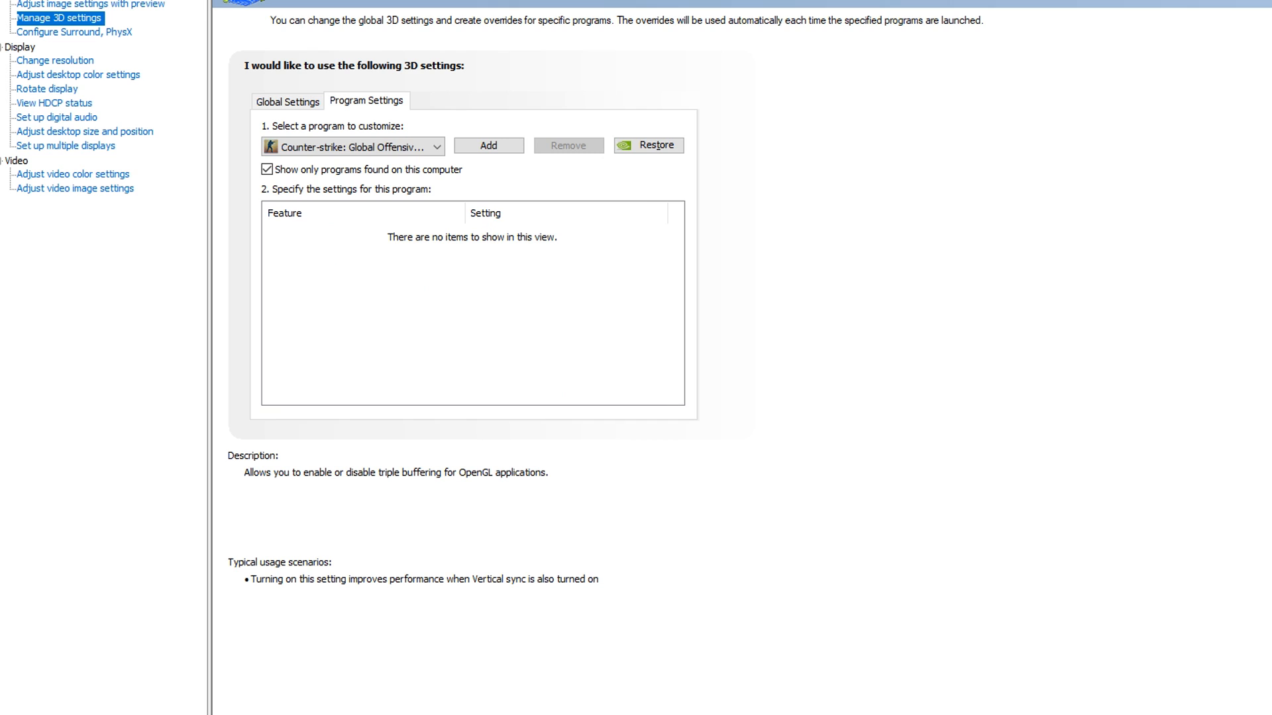
- Set threaded optimization Auto, triple buffering and vertical sync Off, and apply the settings
left_click(661, 375)
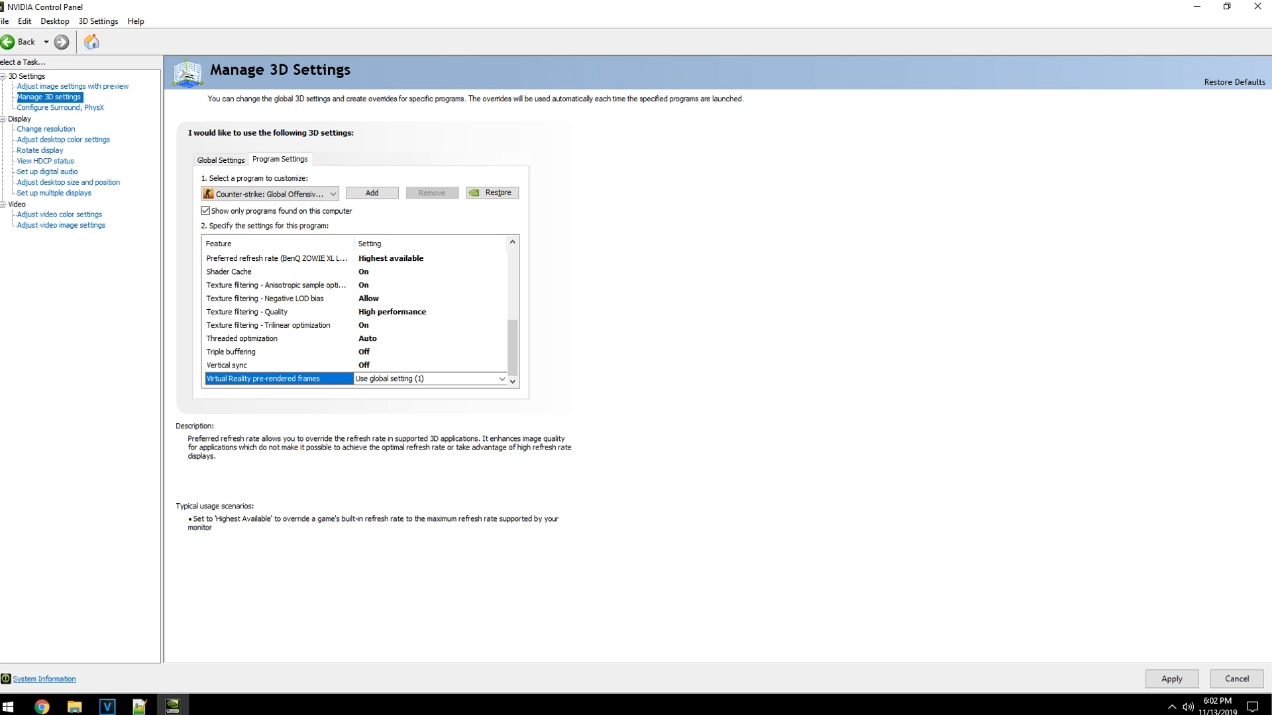
left_click(226, 365)
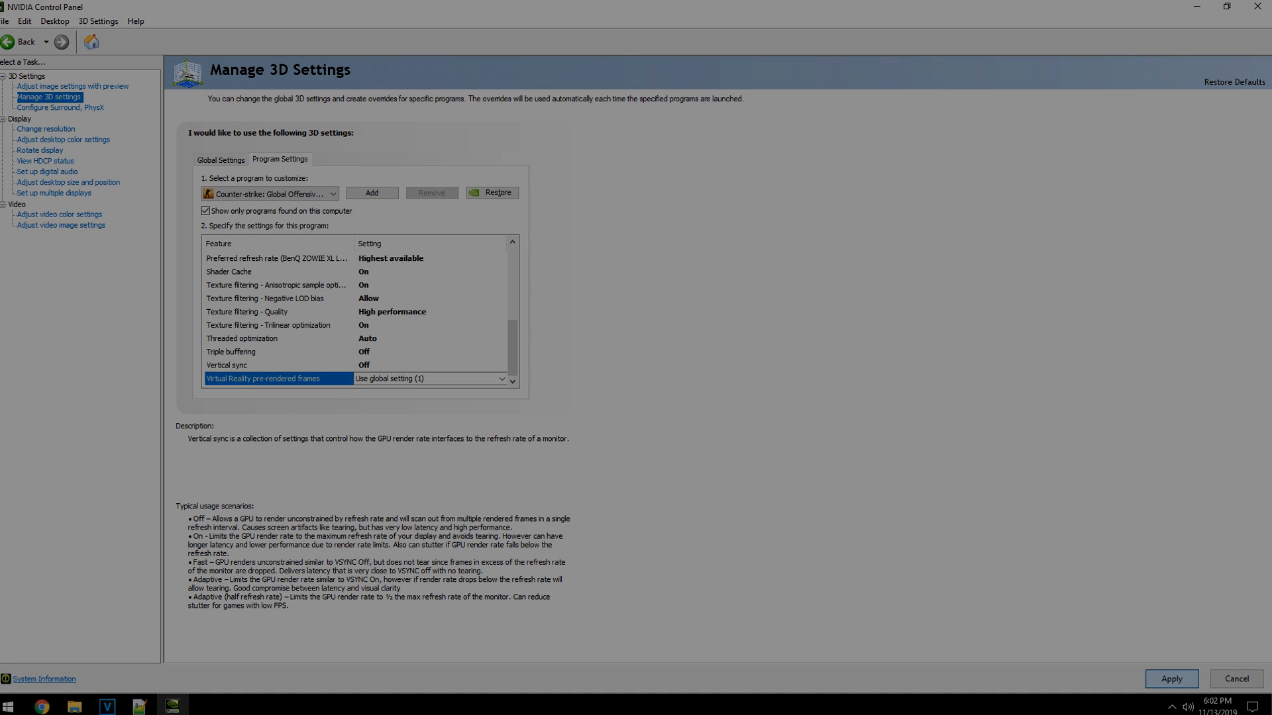